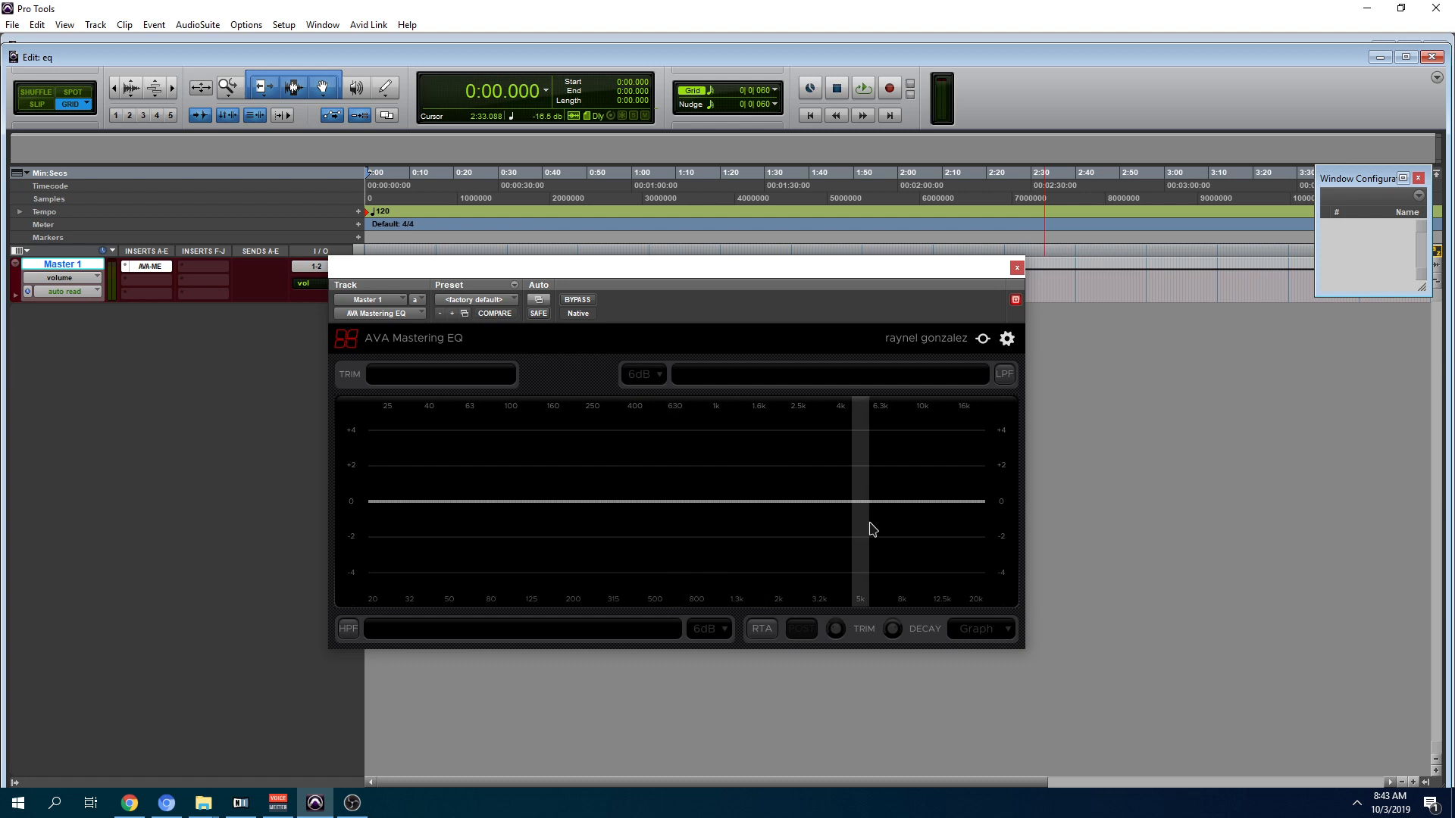
left_click(494, 312)
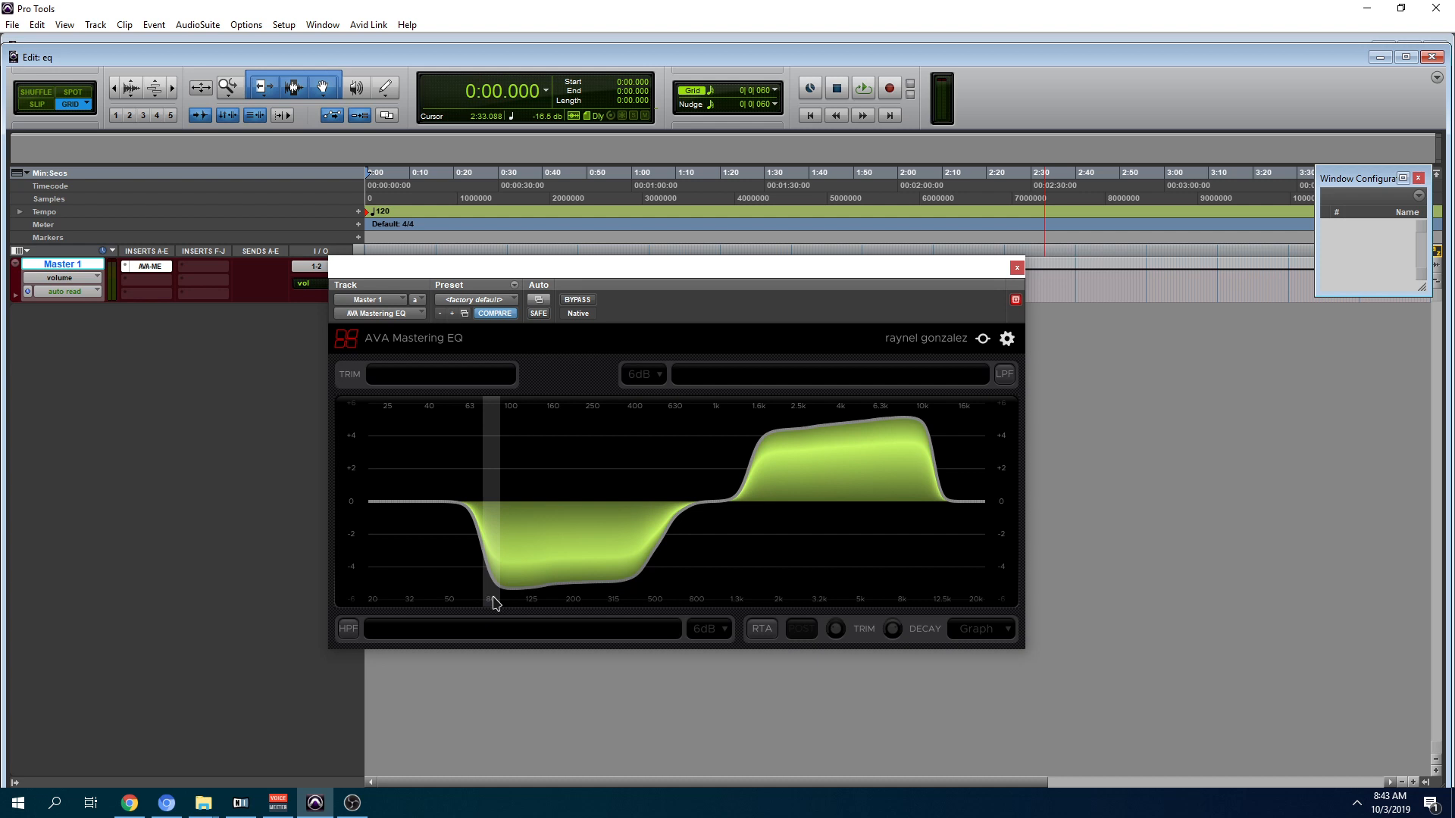
left_click(475, 298)
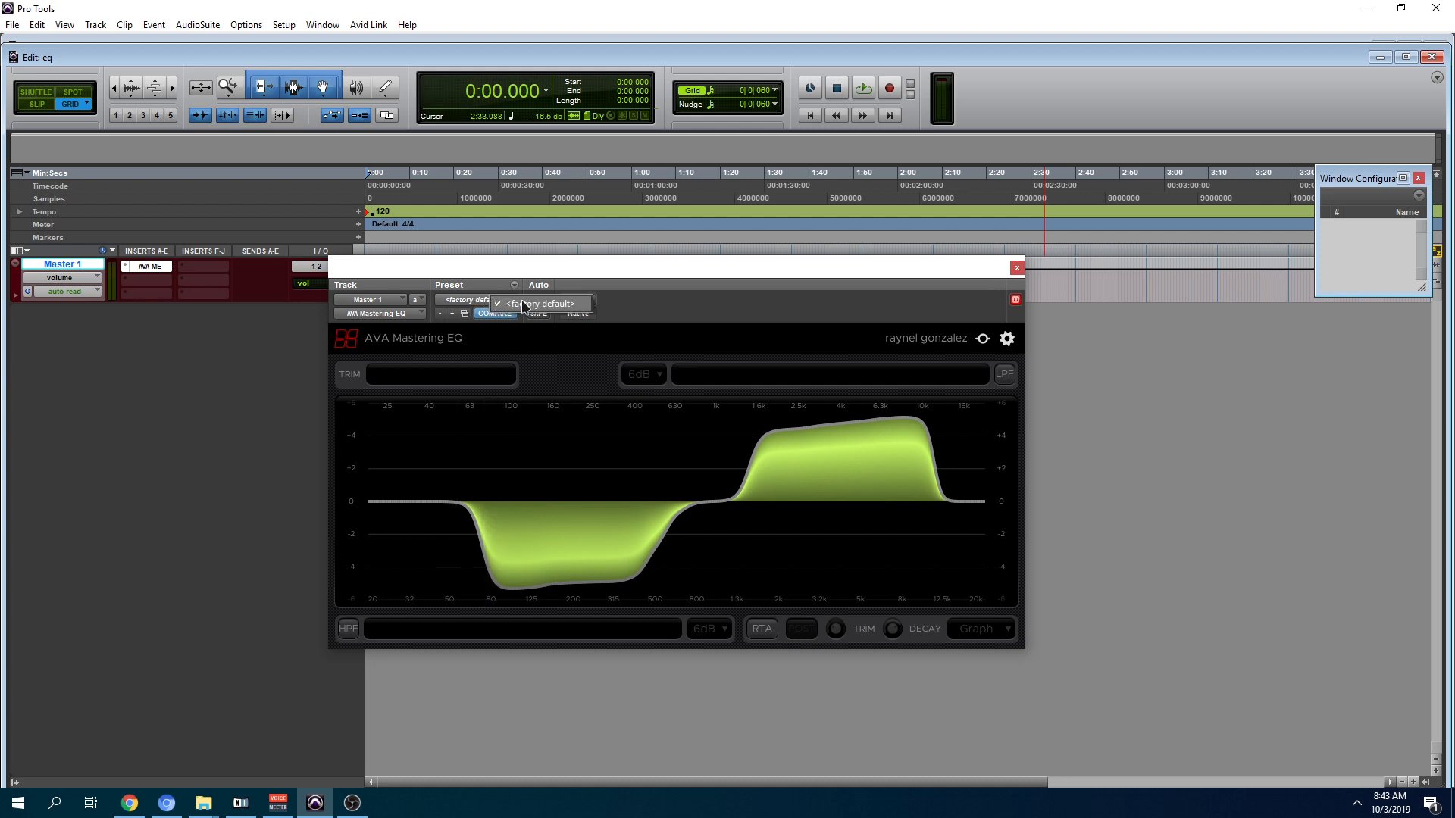
left_click(539, 303)
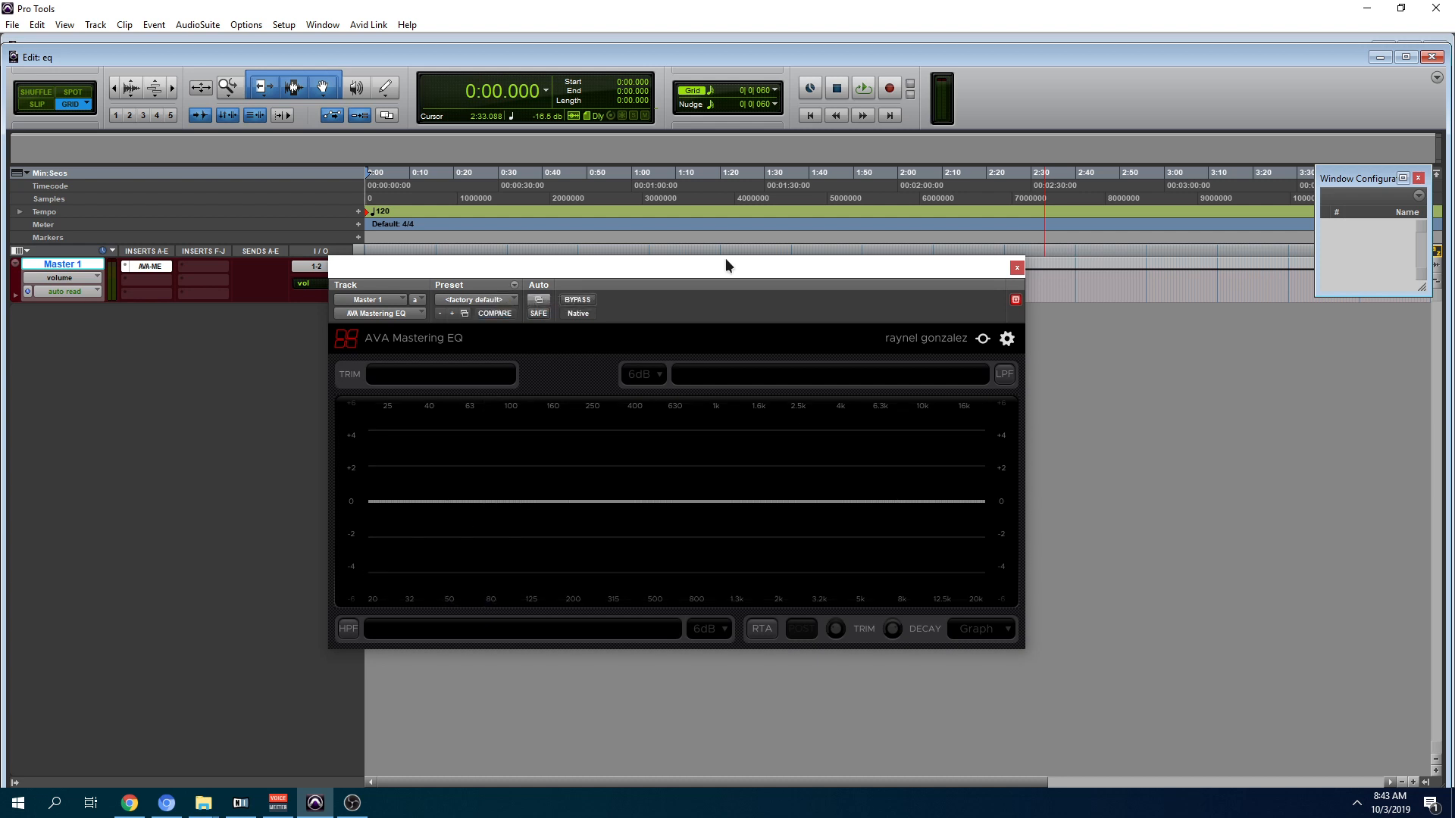